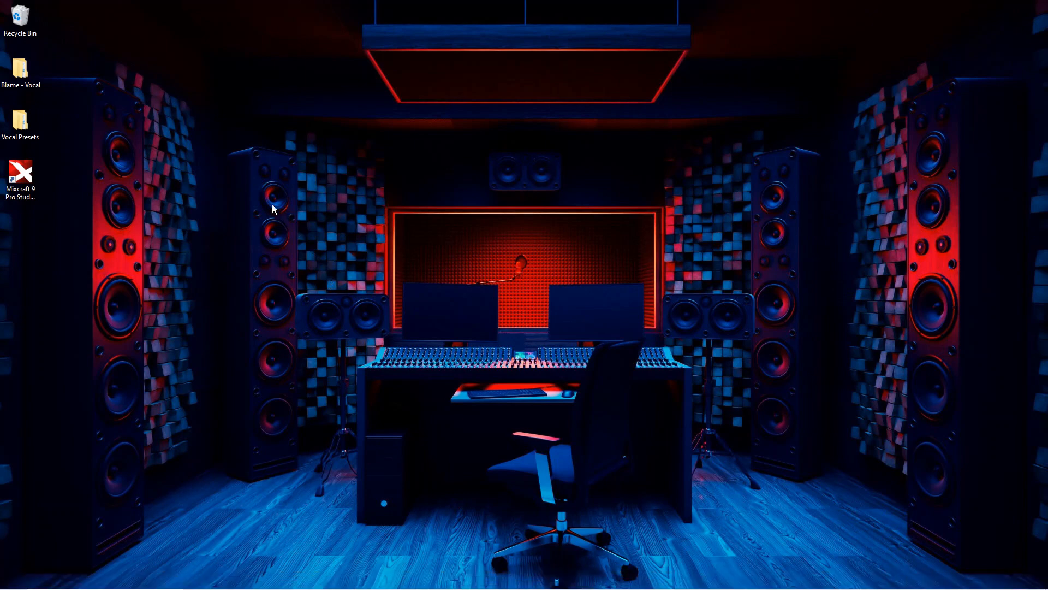
# Step: Copy the Universal - Vocal Preset (Mixcraft) file from the desktop's Vocal Presets folder
pyautogui.doubleClick(20, 121)
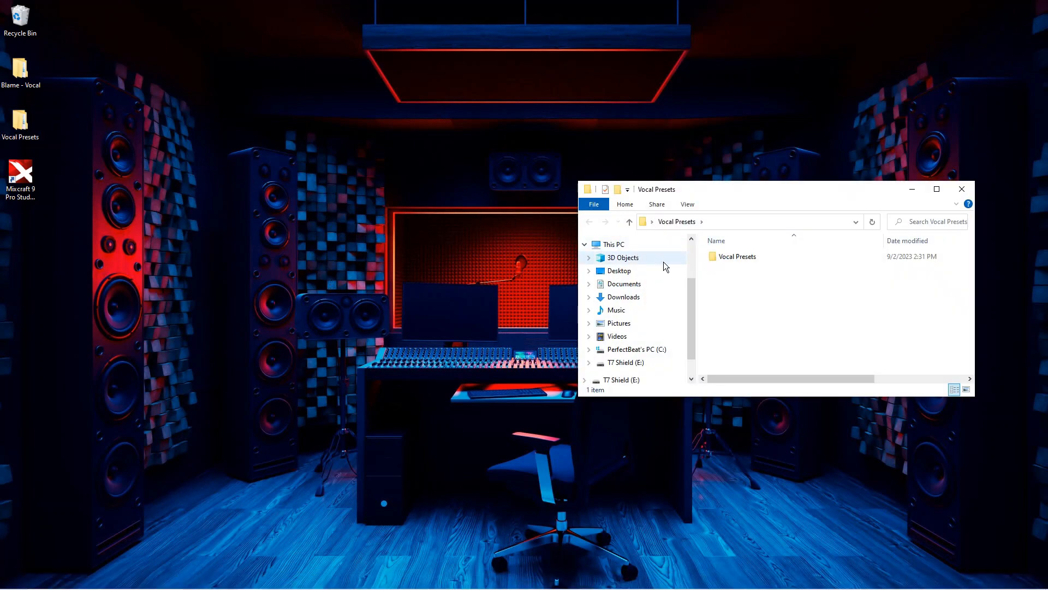
pyautogui.doubleClick(737, 256)
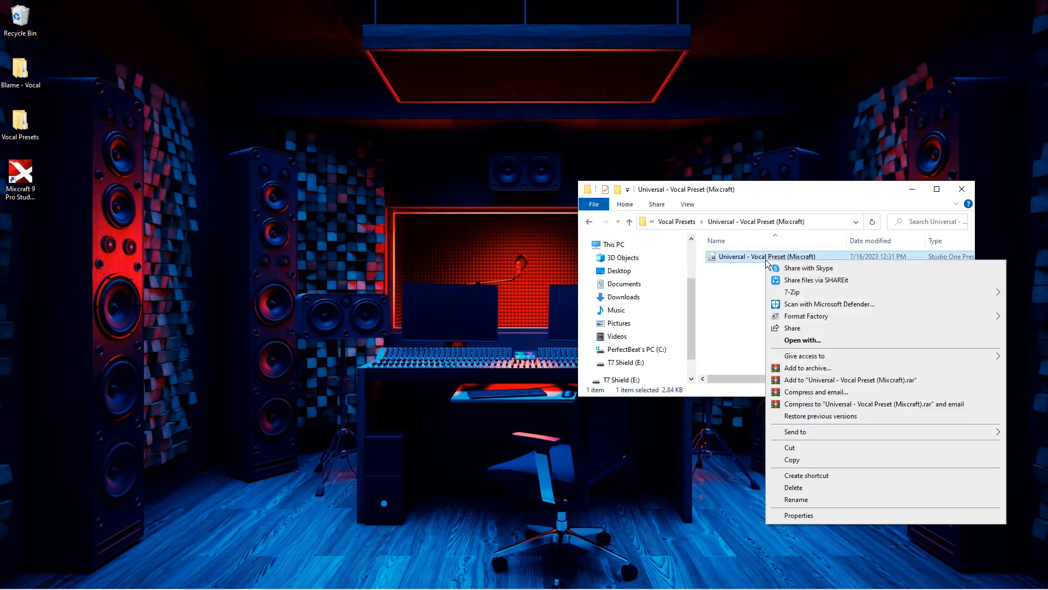
pyautogui.click(392, 440)
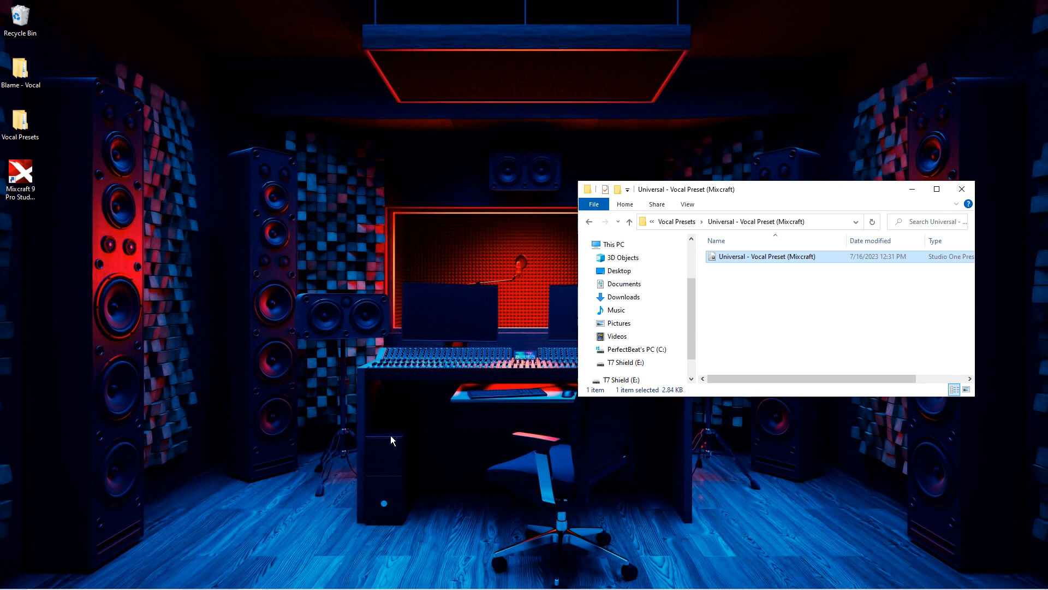
# Step: Paste the preset into C:\ProgramData\Acoustica\Mixcraft's MetaPresets folder and close Explorer
pyautogui.click(12, 578)
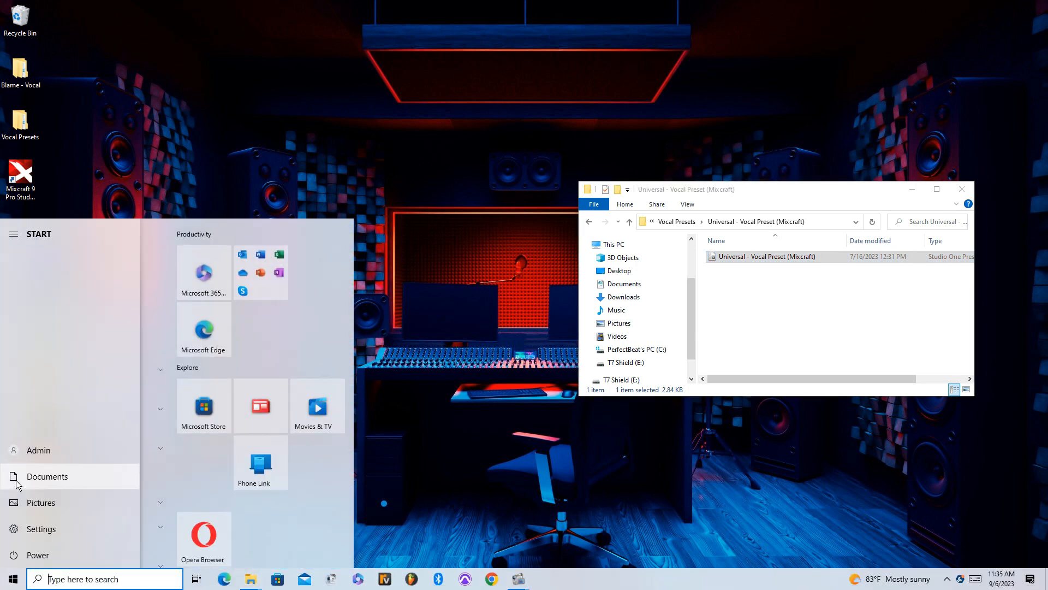
pyautogui.click(47, 476)
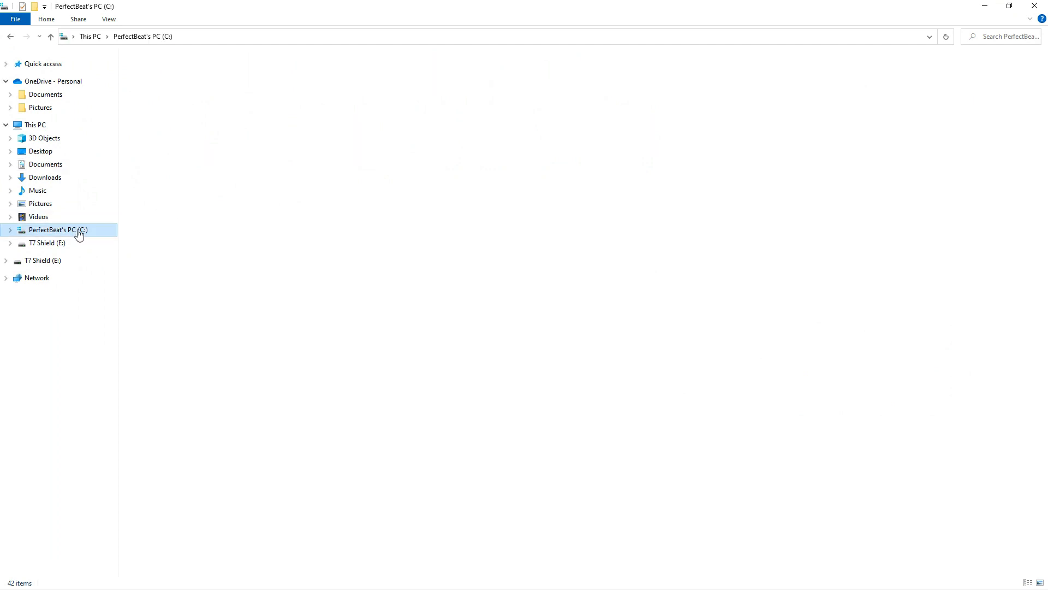
pyautogui.doubleClick(57, 229)
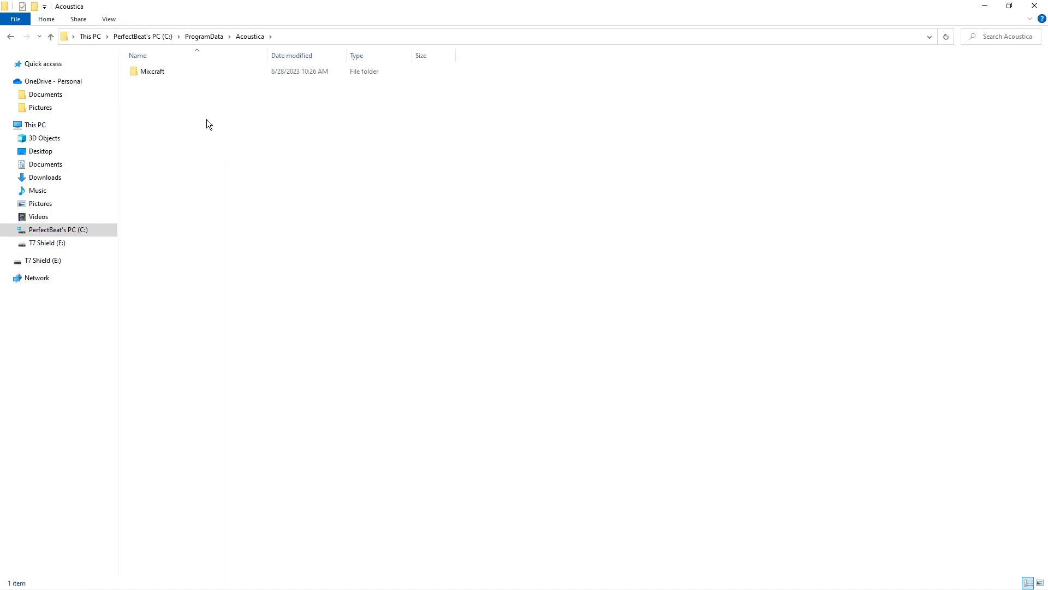
pyautogui.doubleClick(152, 71)
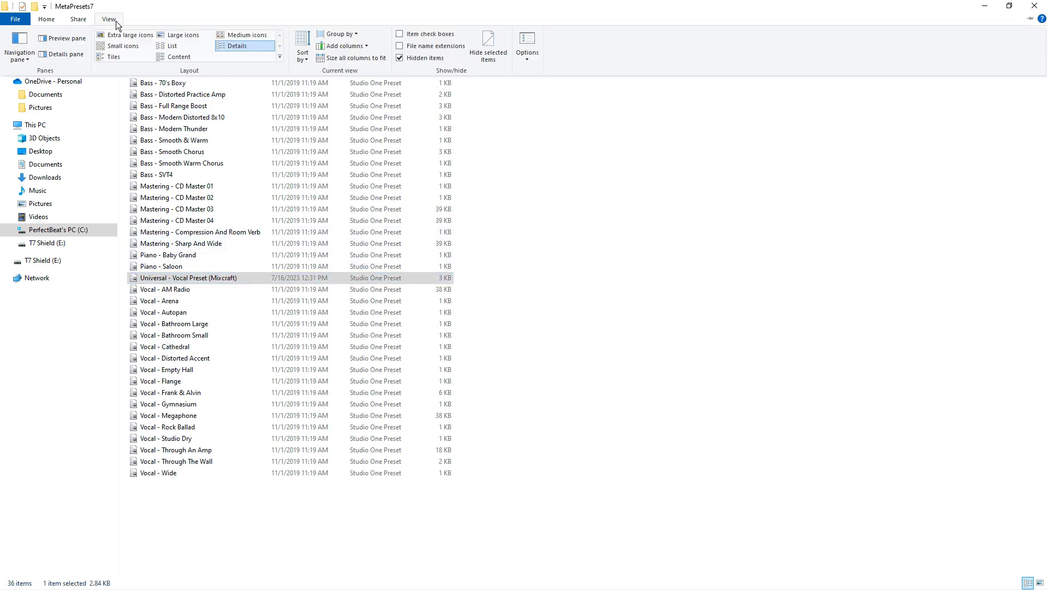
pyautogui.click(109, 19)
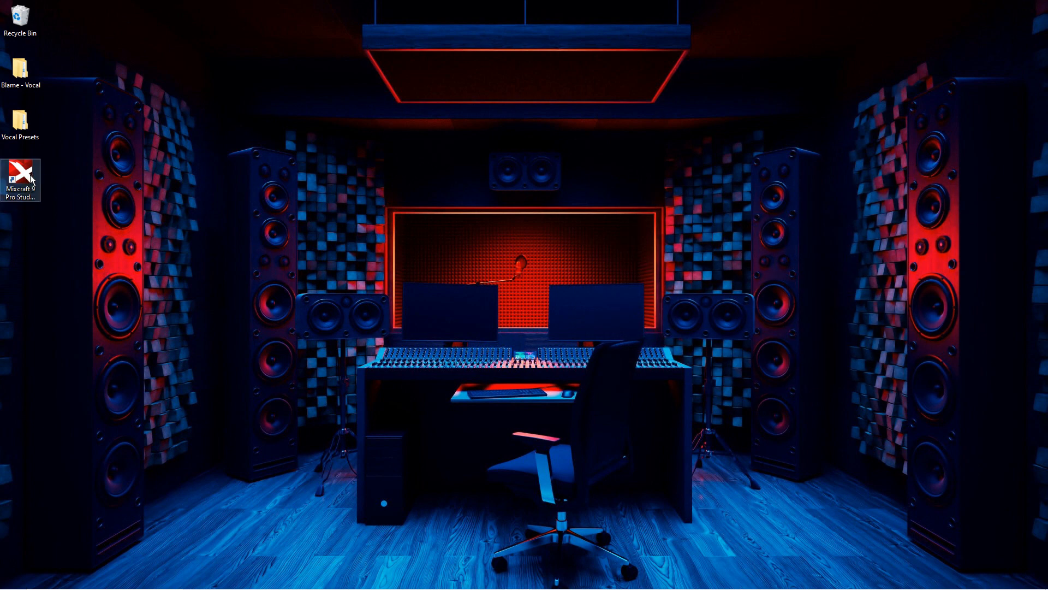
# Step: Launch Mixcraft, create a default untitled project, and minimize the program
pyautogui.doubleClick(21, 176)
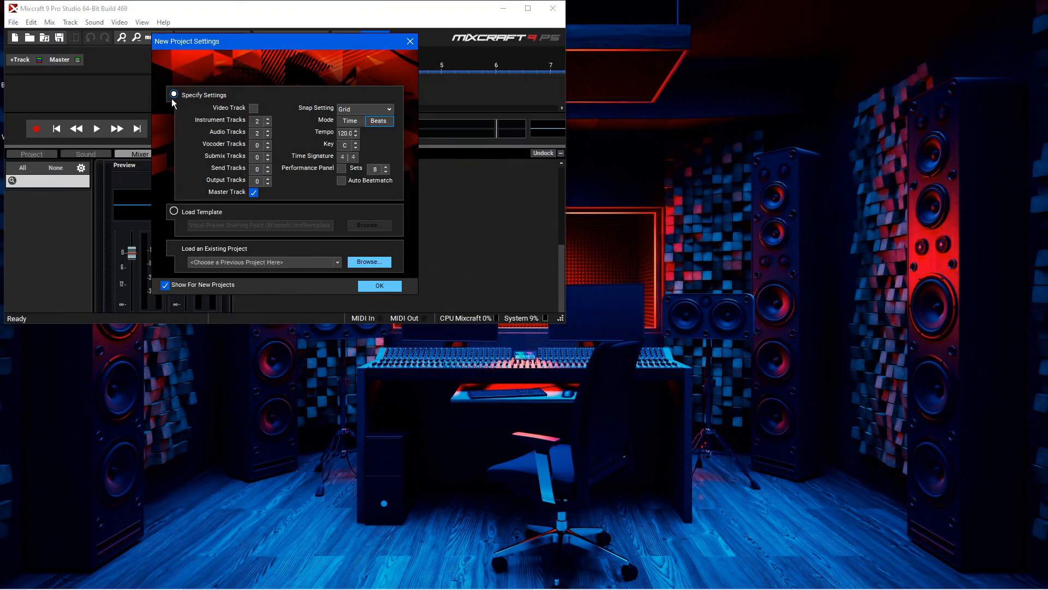
pyautogui.click(378, 285)
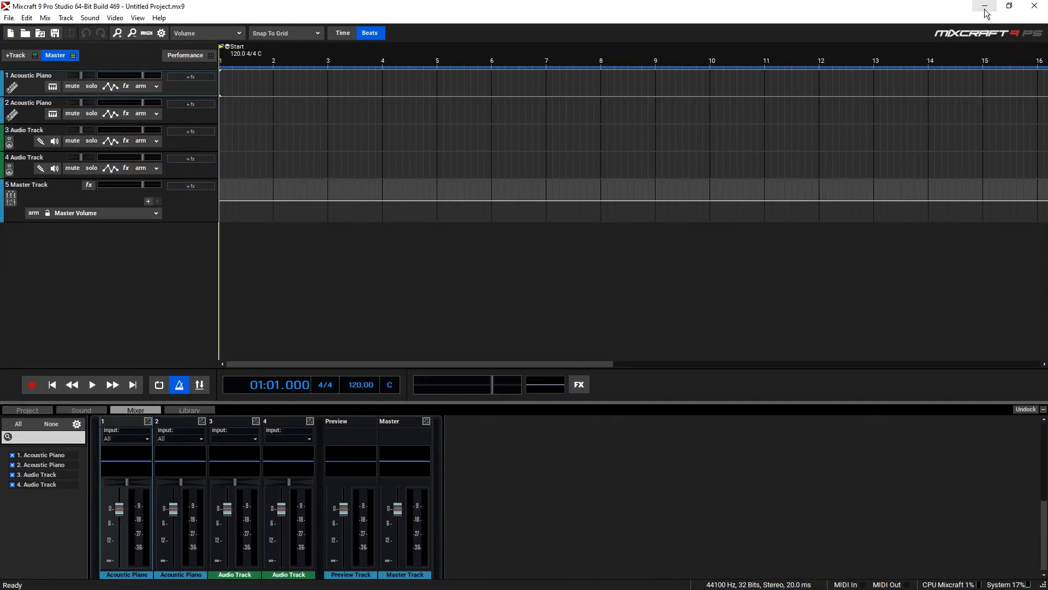
pyautogui.click(983, 6)
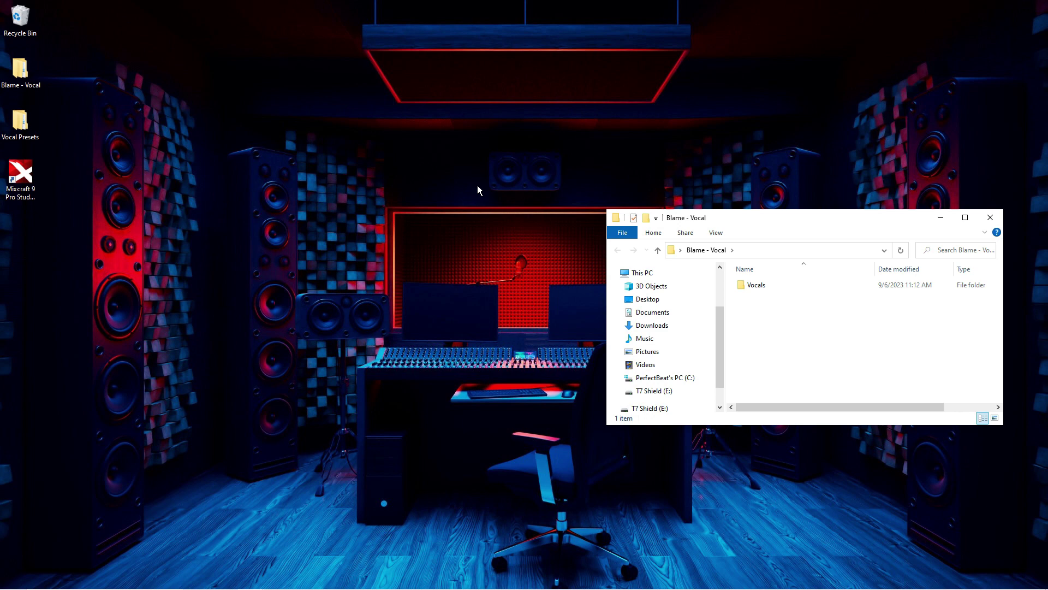
# Step: Import the Instrumental and Dry Vocal files onto tracks 3 and 4, then play and stop
pyautogui.doubleClick(754, 284)
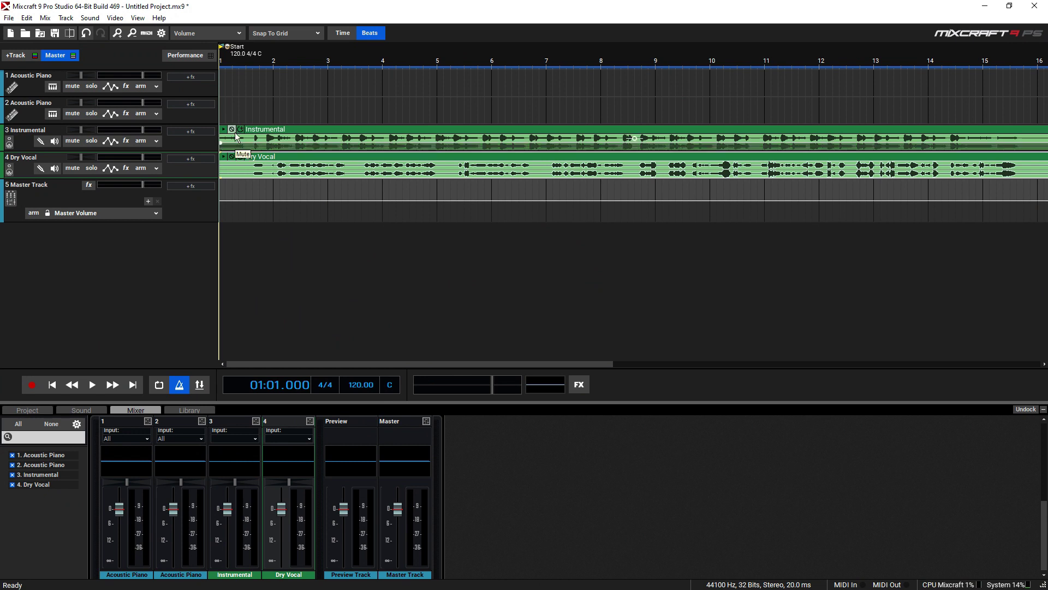
pyautogui.click(92, 383)
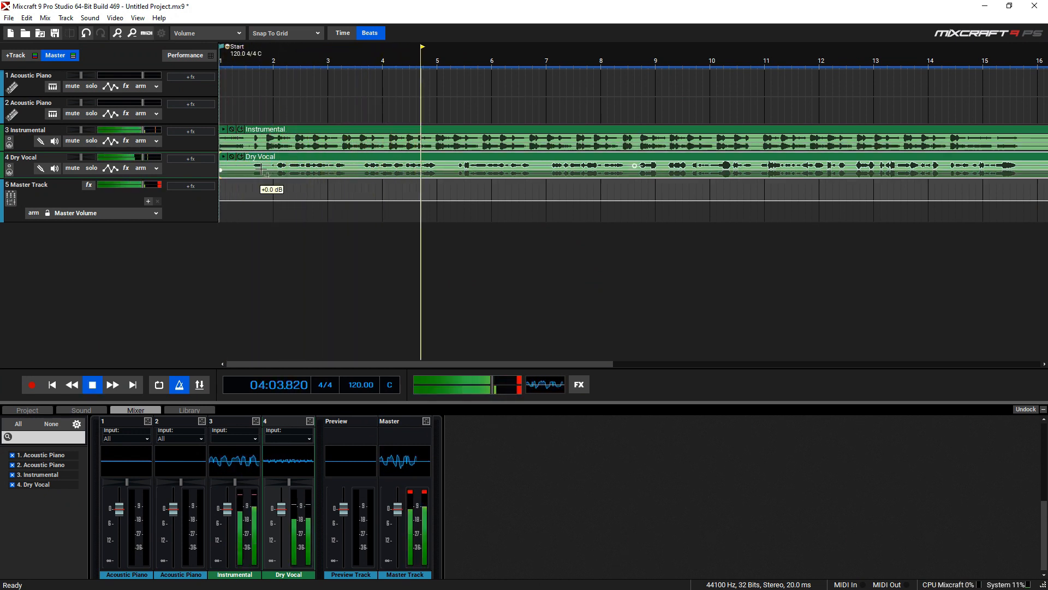
pyautogui.click(92, 384)
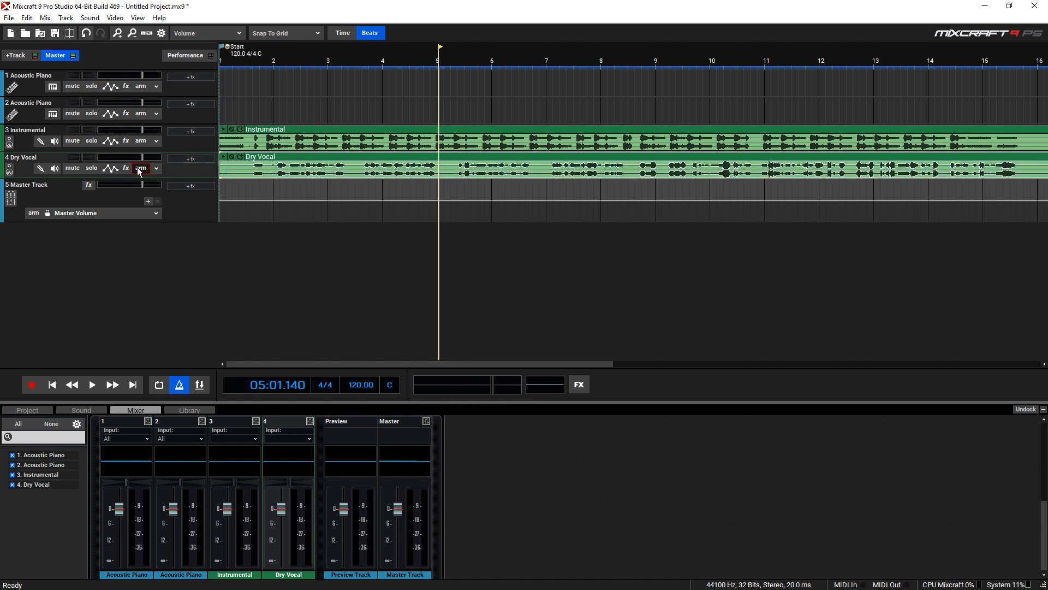
# Step: Choose the Universal - Vocal Preset (Mixcraft) chain from the Dry Vocal track's fx list
pyautogui.click(126, 168)
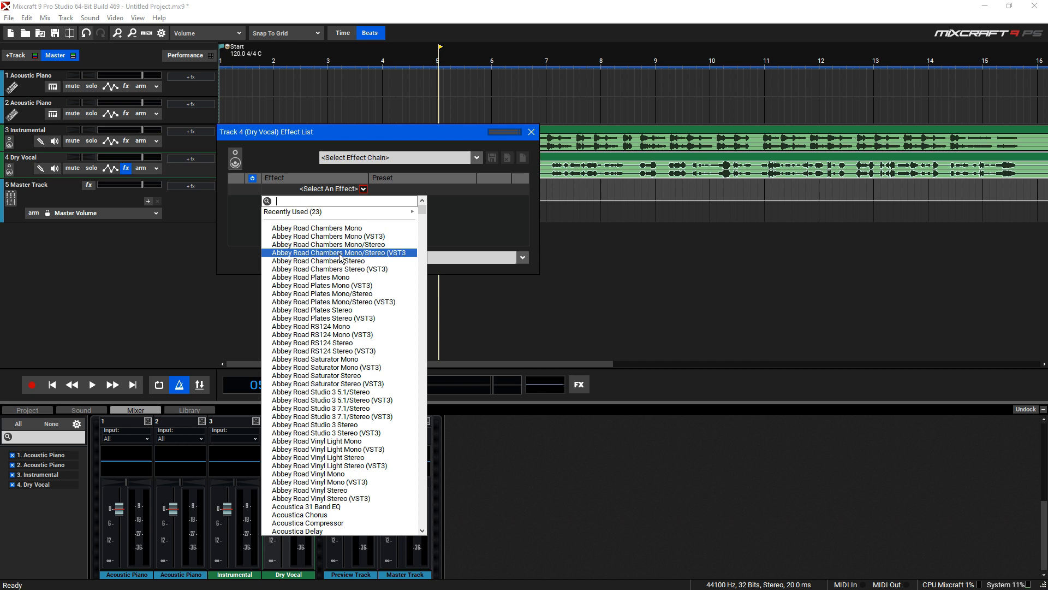
pyautogui.click(477, 157)
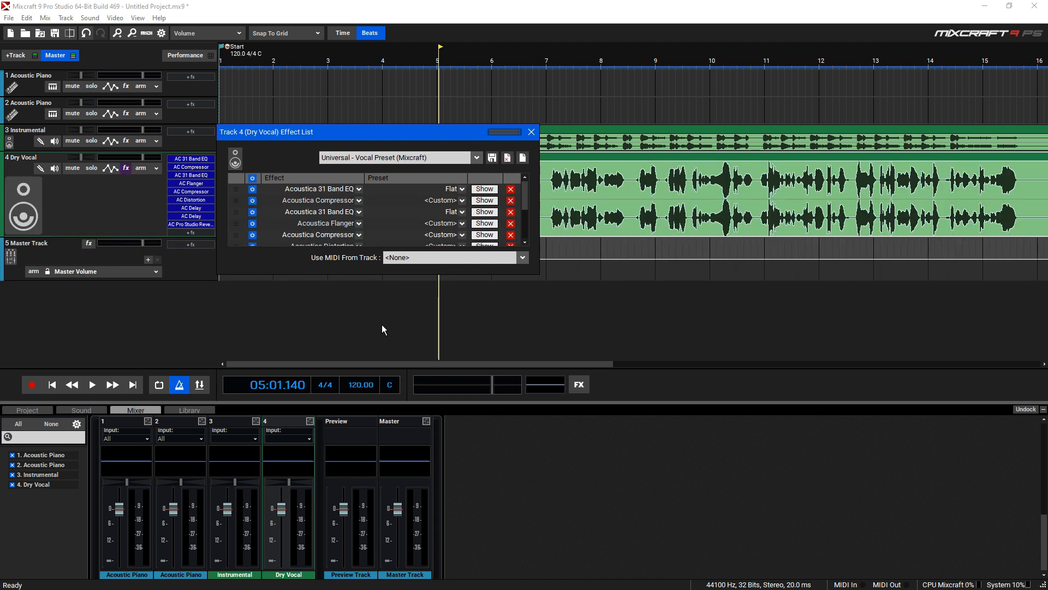
# Step: Close the Effect List and play back the song with the processed vocal, then stop
pyautogui.click(91, 384)
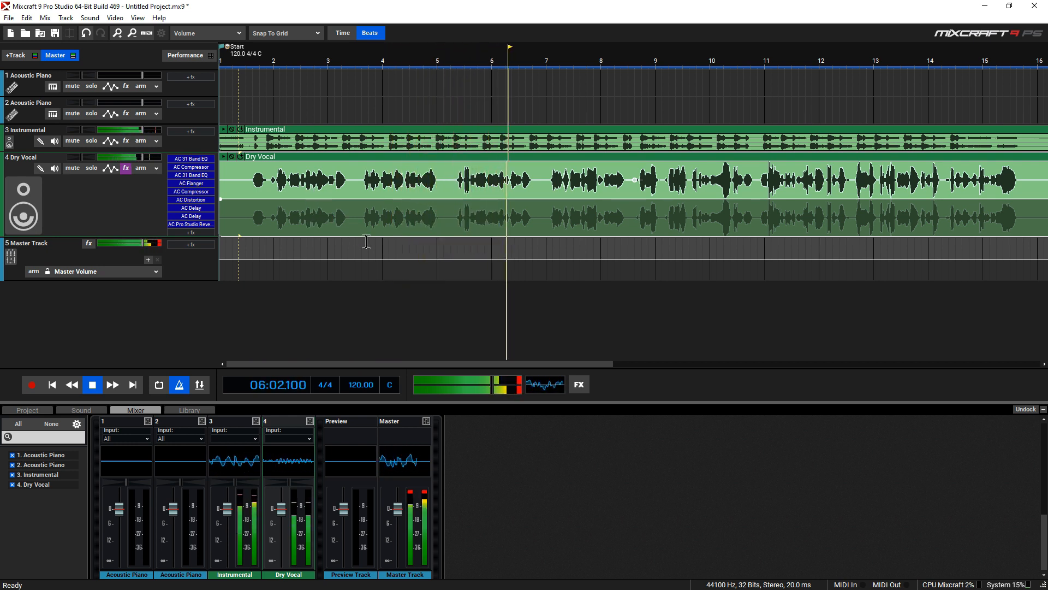
pyautogui.click(92, 384)
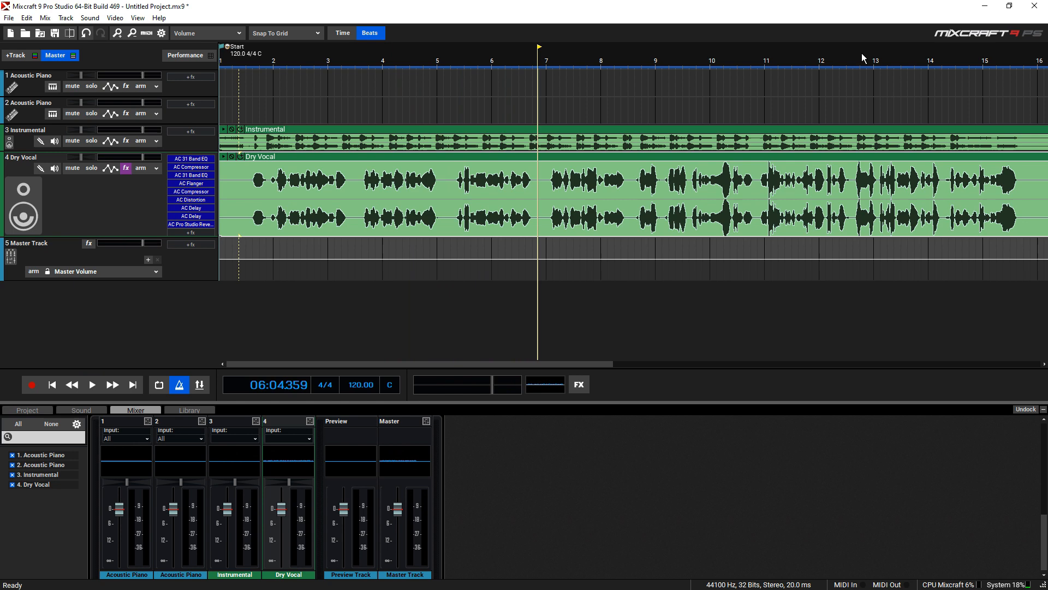